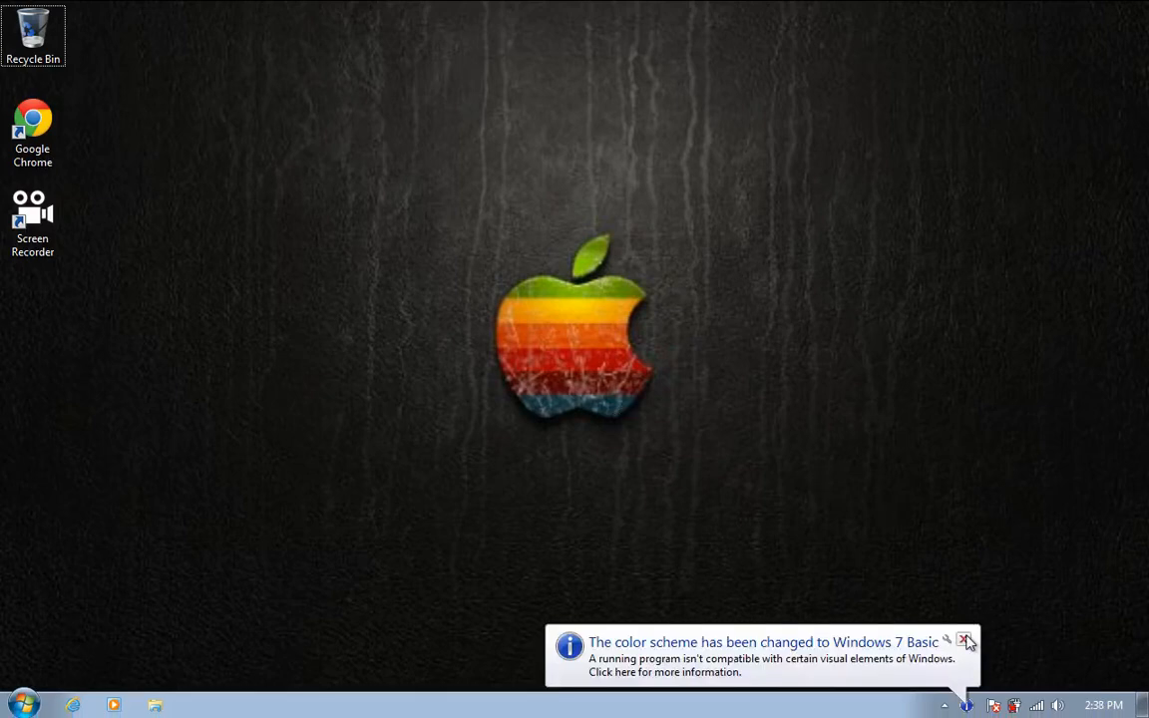
# - Dismiss the Windows 7 Basic colour scheme notification balloon
pyautogui.click(966, 640)
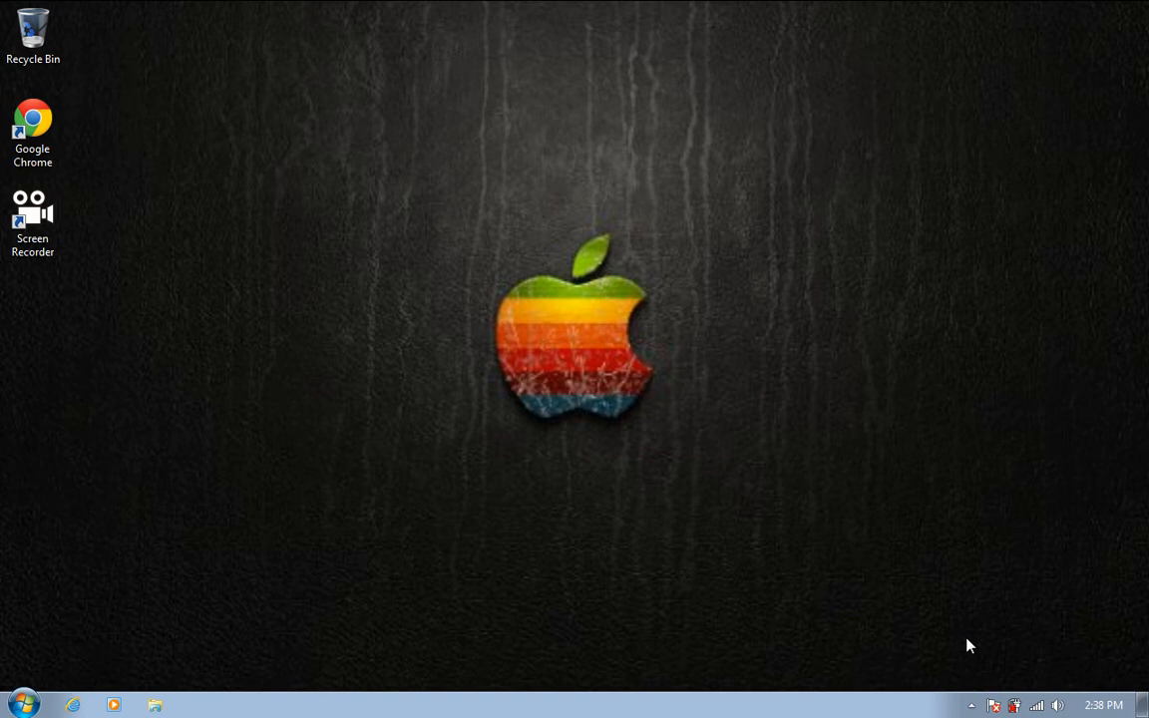
pyautogui.moveTo(444, 575)
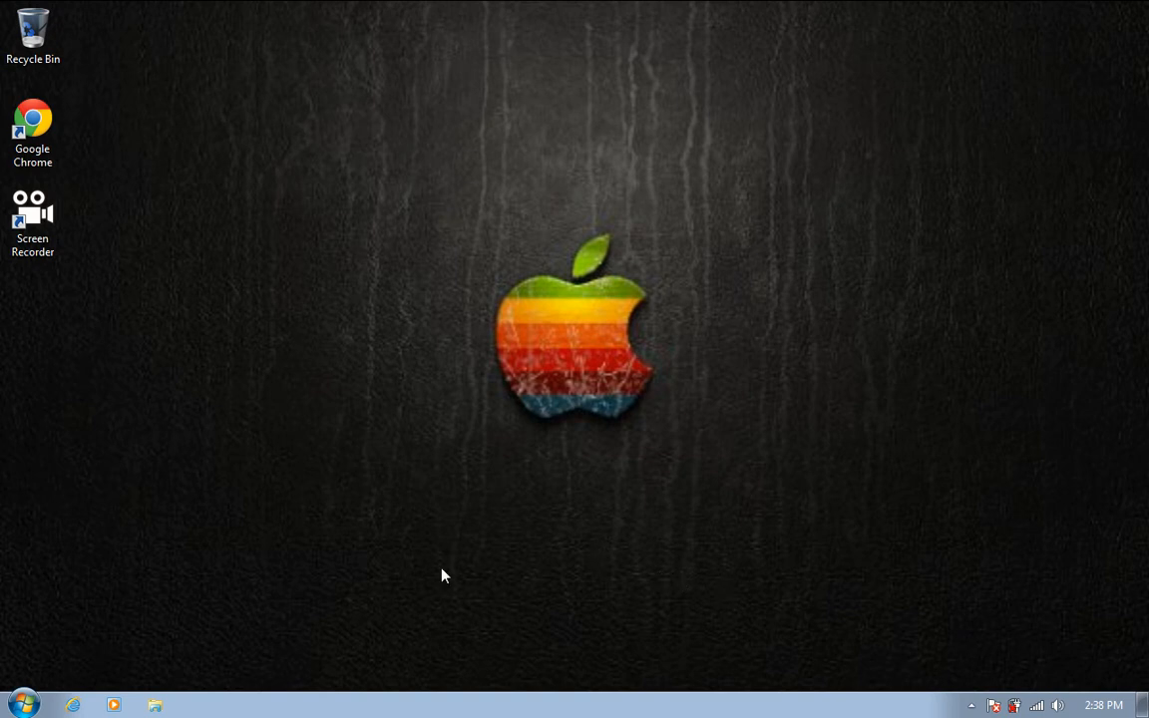
# - Run diskpart from cmd and approve the UAC prompt so the DiskPart console opens
pyautogui.click(18, 705)
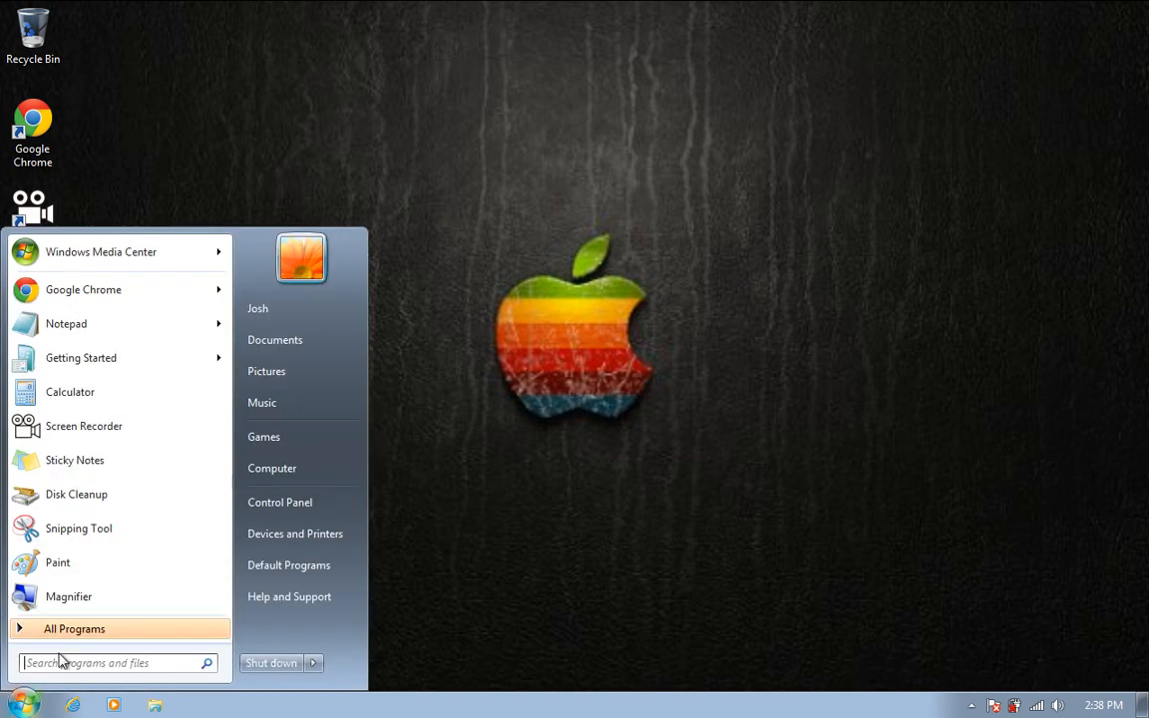
pyautogui.write('cmd')
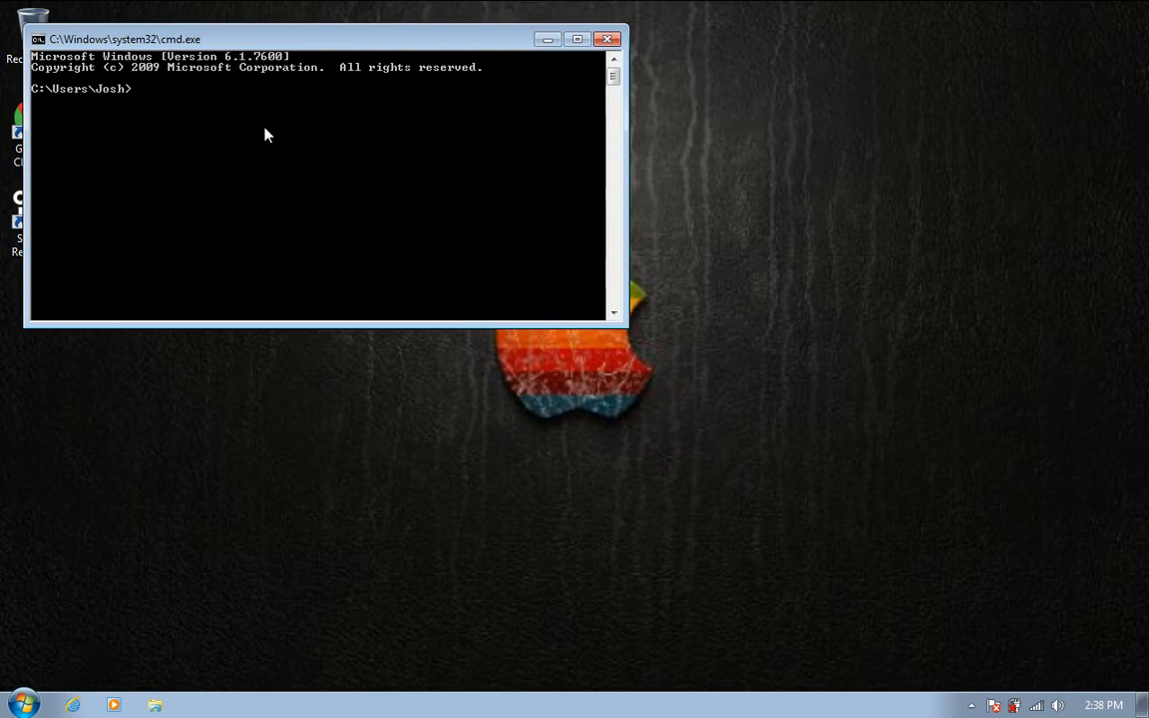
pyautogui.write('diskpart')
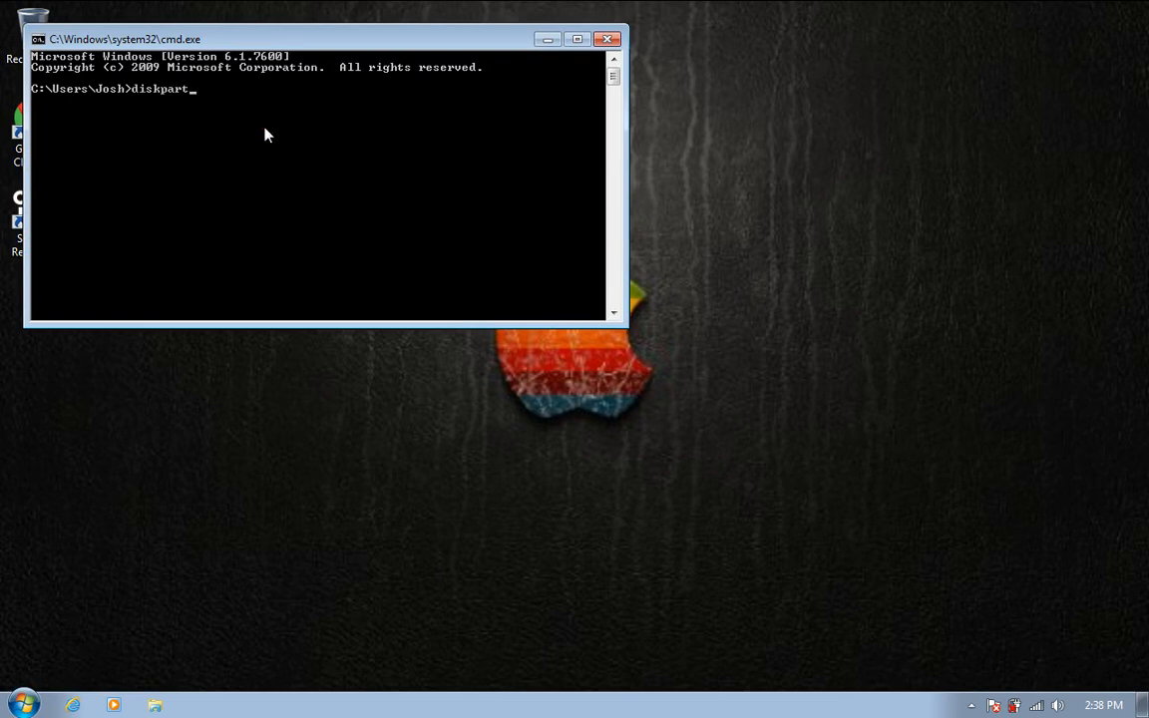
pyautogui.press('Return')
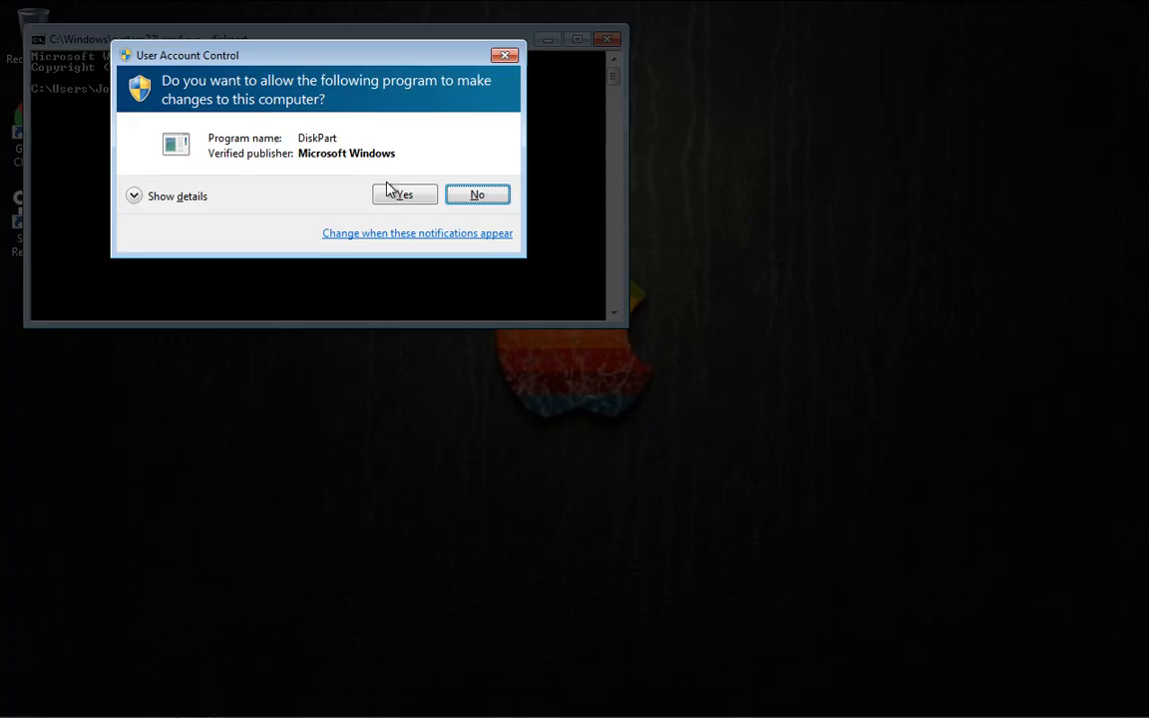
pyautogui.click(402, 194)
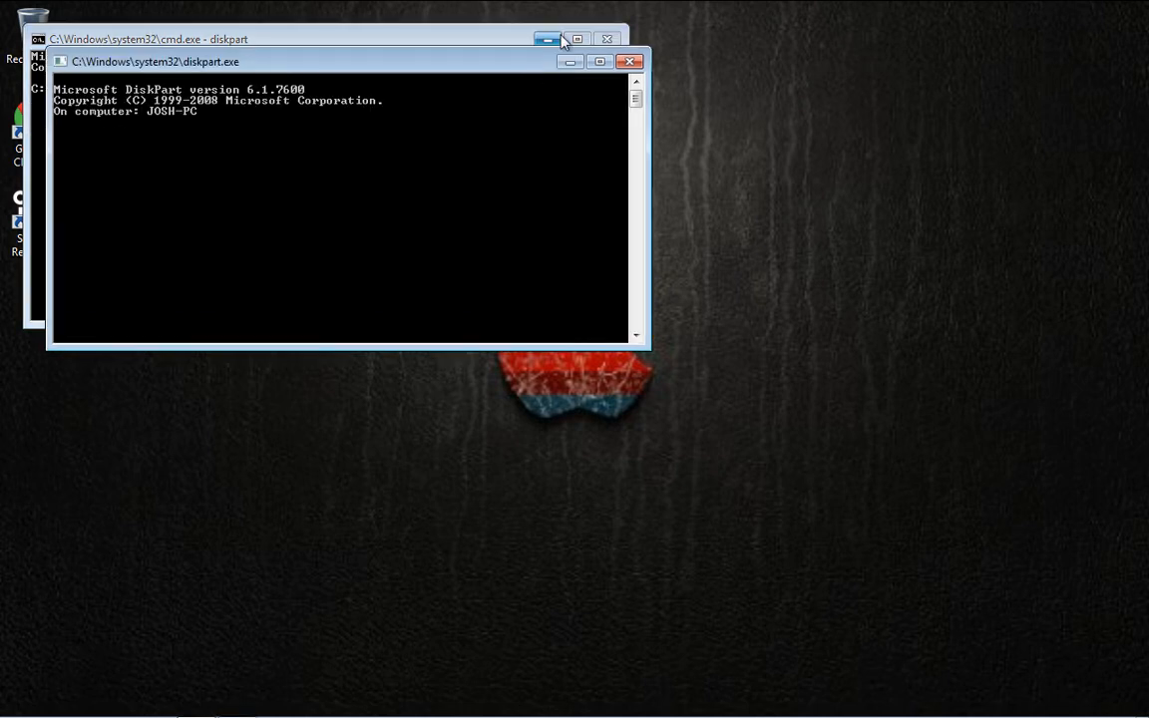
# - List the disks, showing Disk 0 (111 GB) and Disk 1 (7728 MB, GPT), and begin 'select'
pyautogui.click(547, 39)
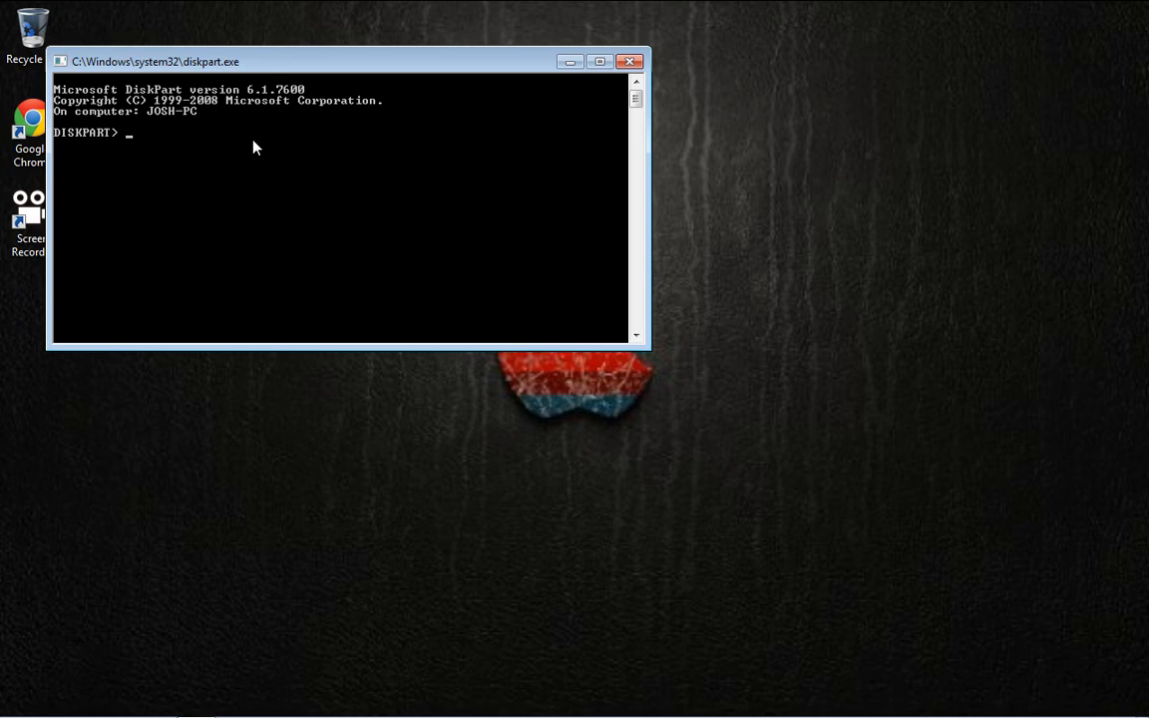
pyautogui.write('list disk')
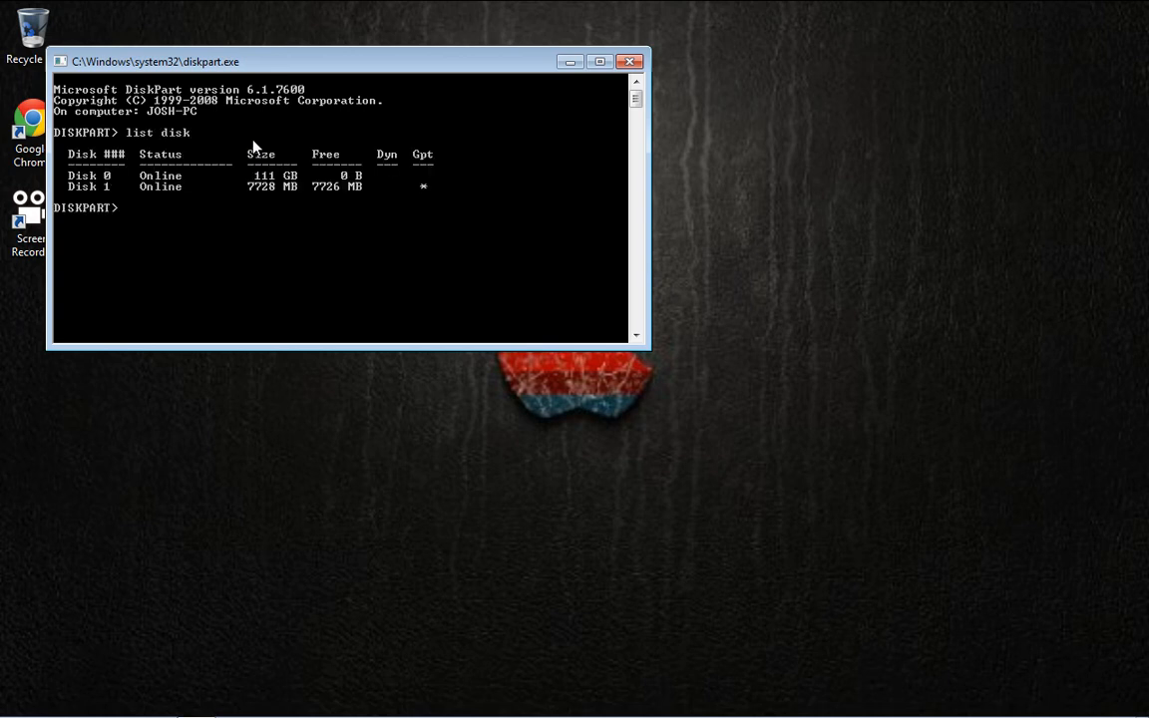
pyautogui.write('sel')
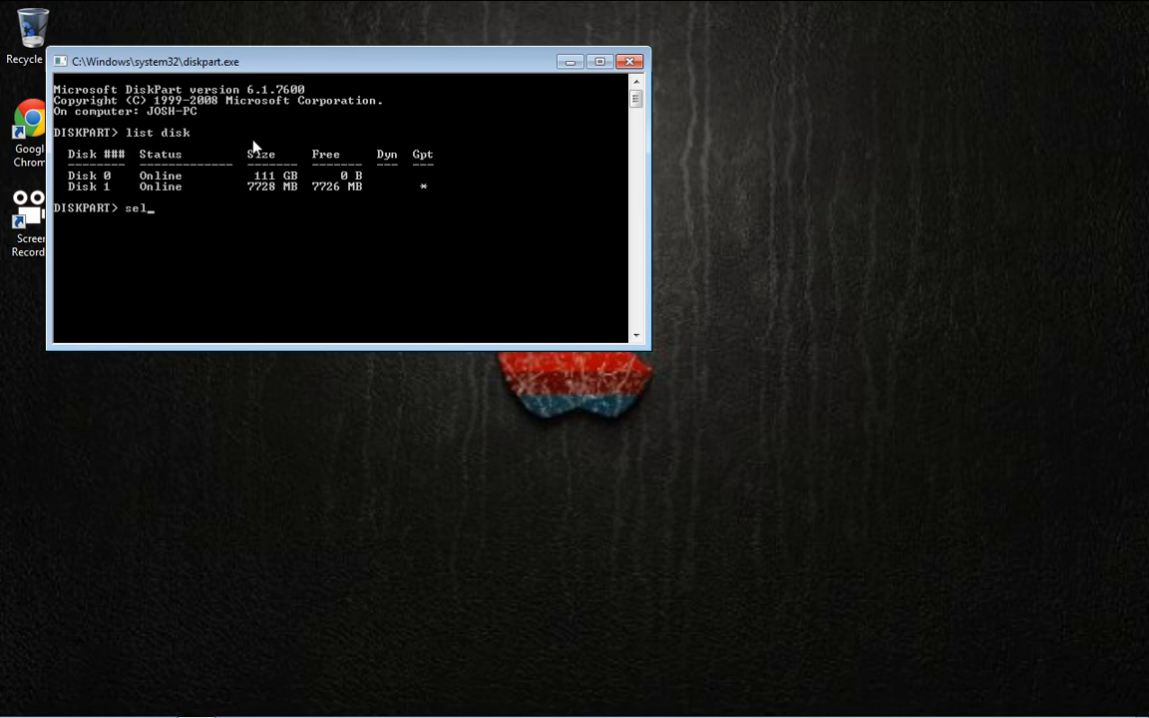
pyautogui.write('ec')
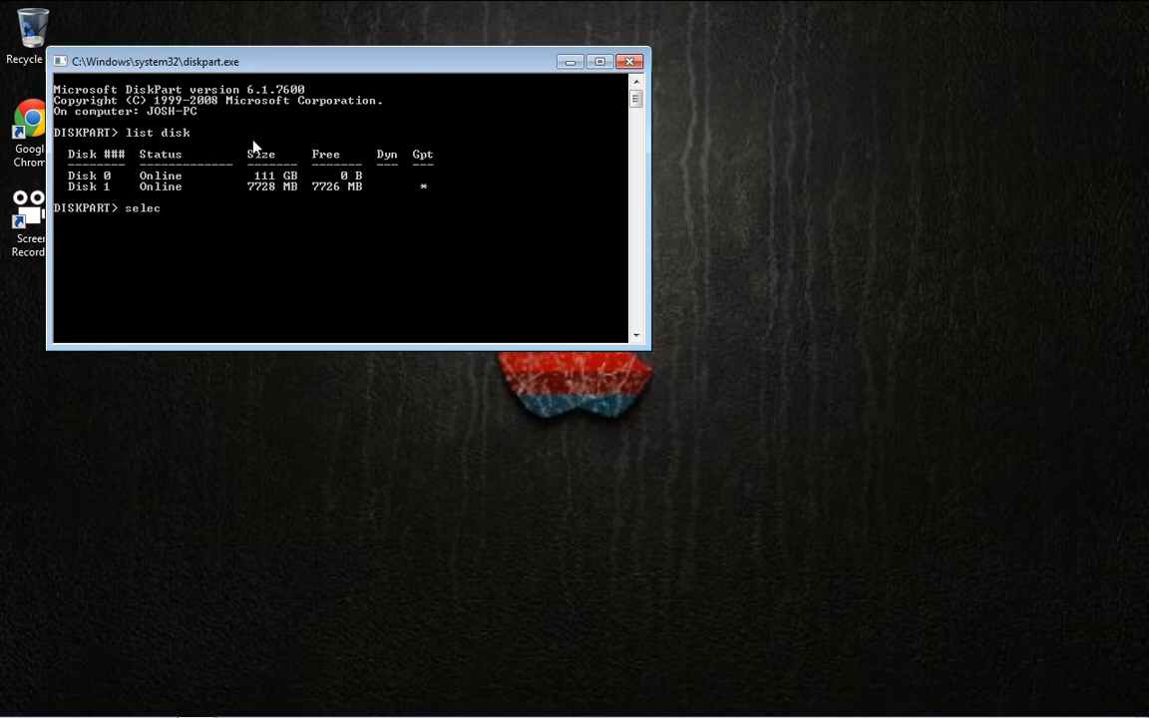
pyautogui.write('t')
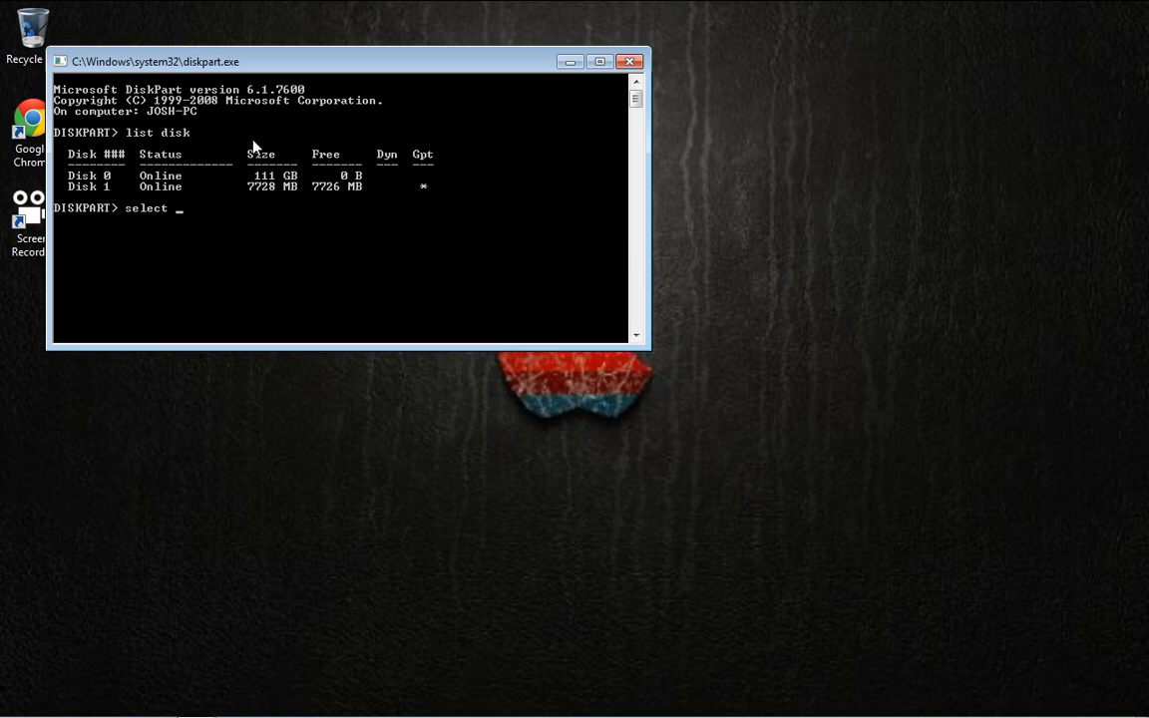
# - Select disk 1 as the active disk and begin the convert mbr command
pyautogui.write('1')
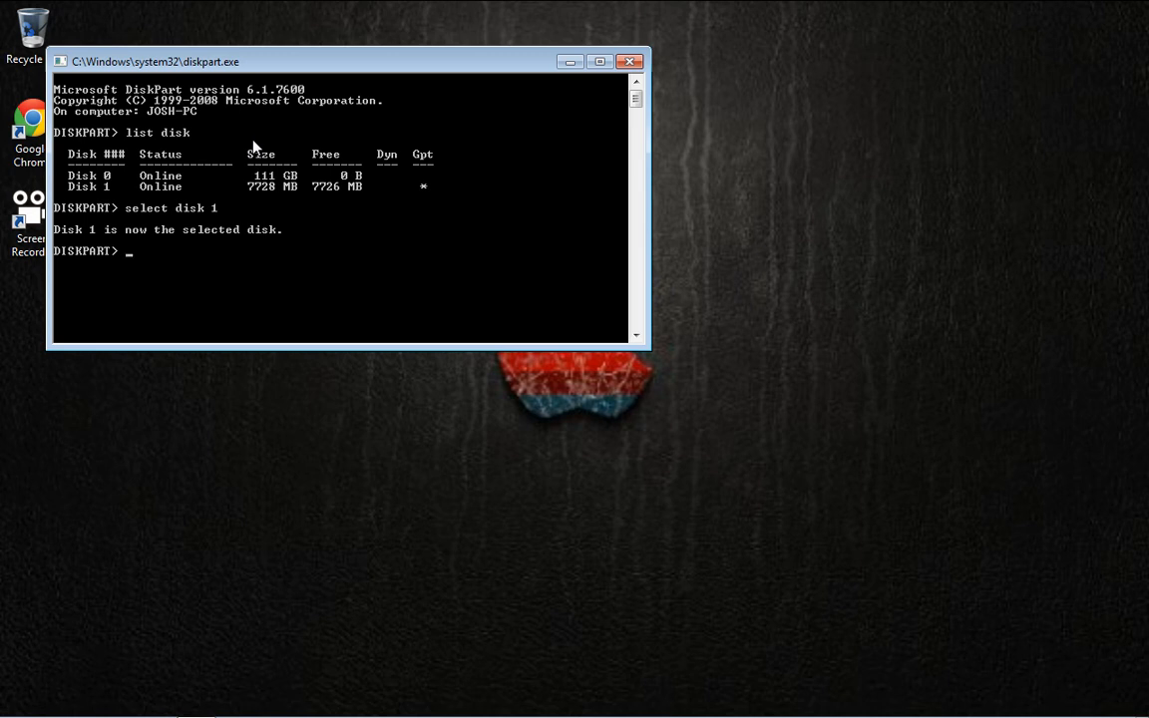
pyautogui.write('conver')
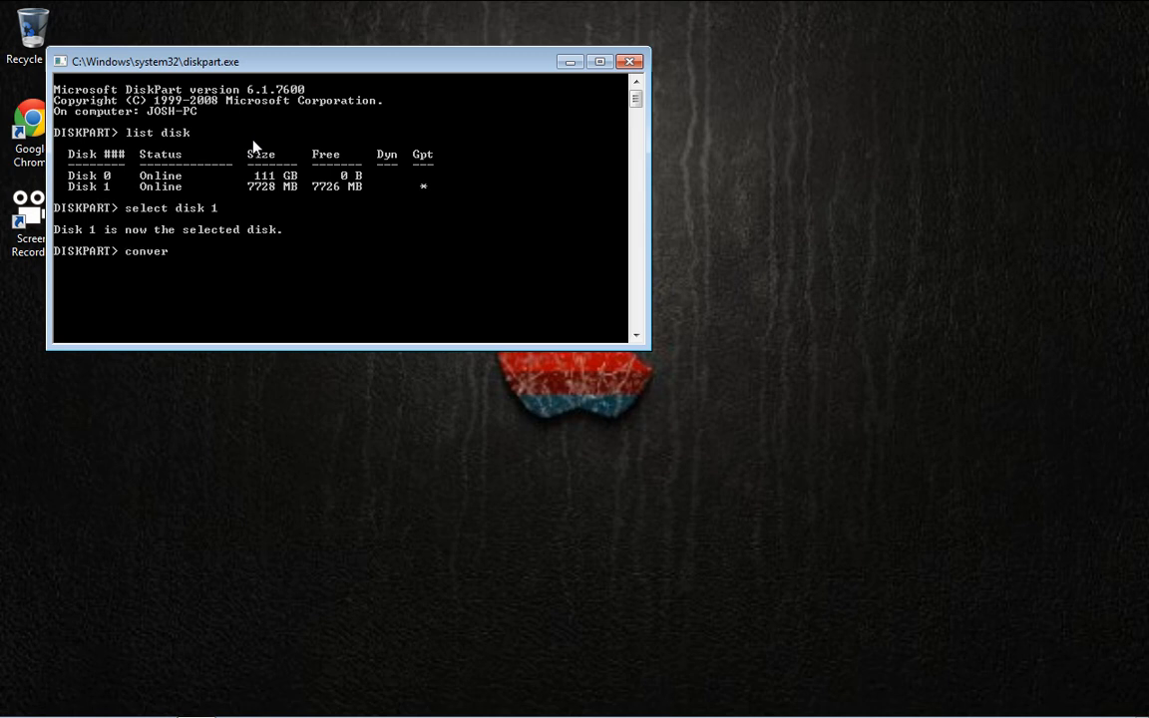
pyautogui.write('t m')
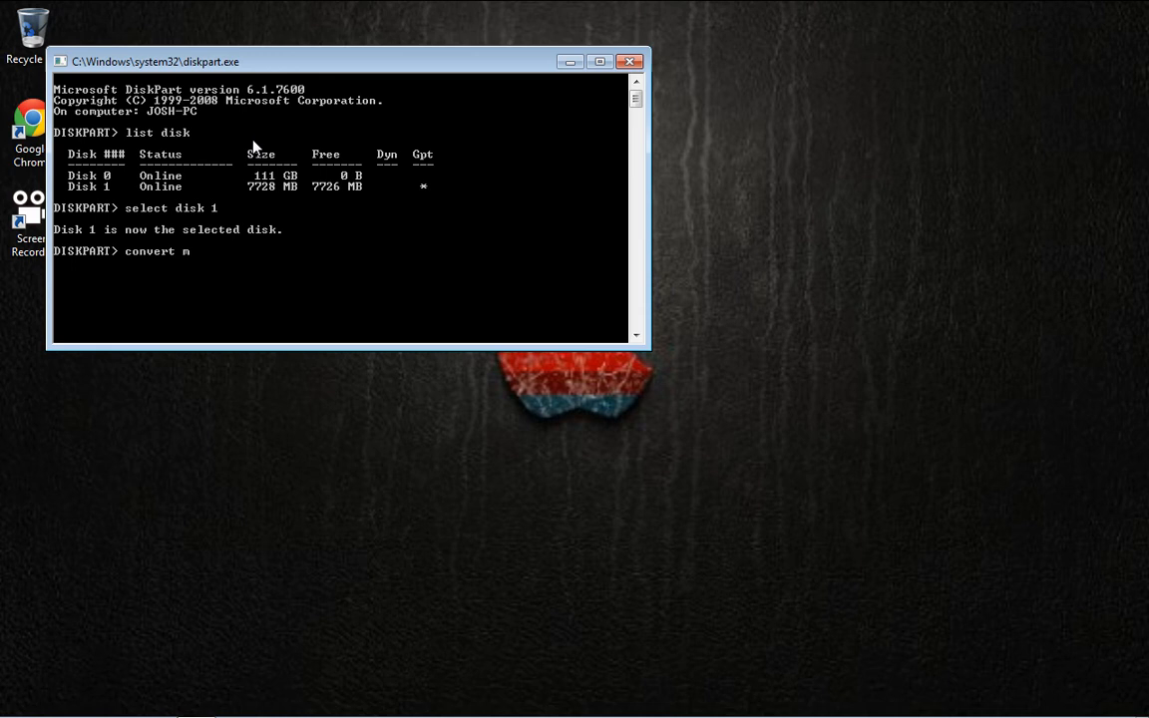
# - Convert Disk 1 to MBR format and enter 'exit' at the DISKPART prompt
pyautogui.press('Return')
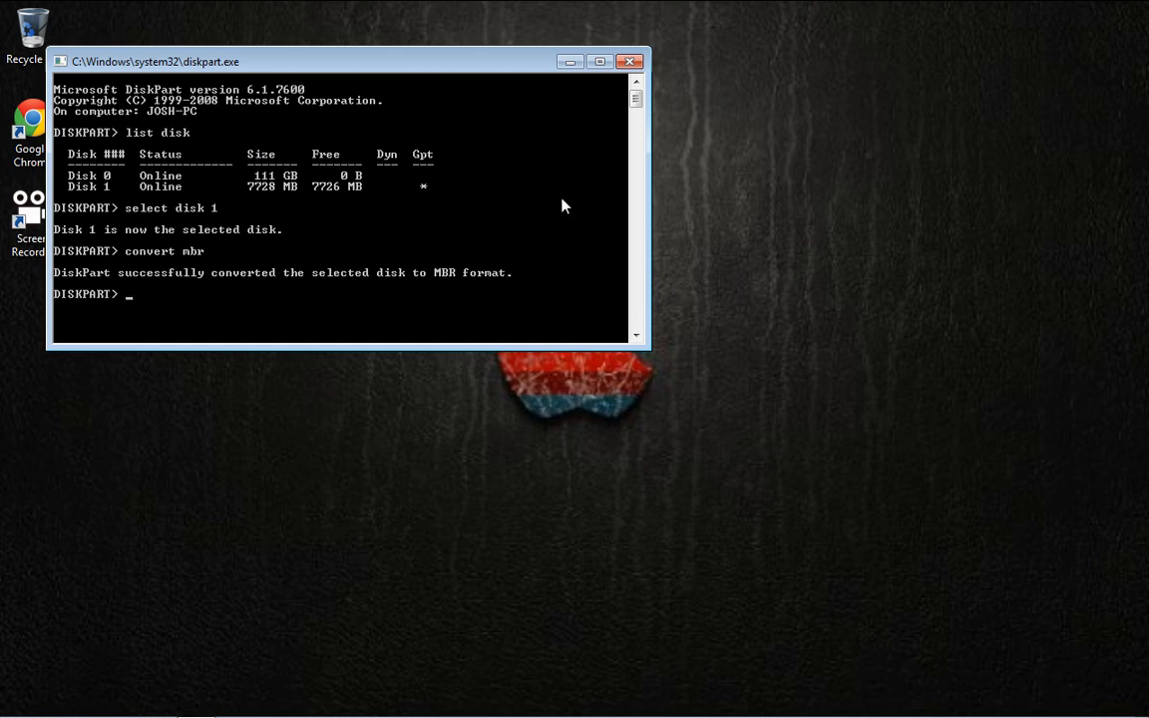
pyautogui.write('exit')
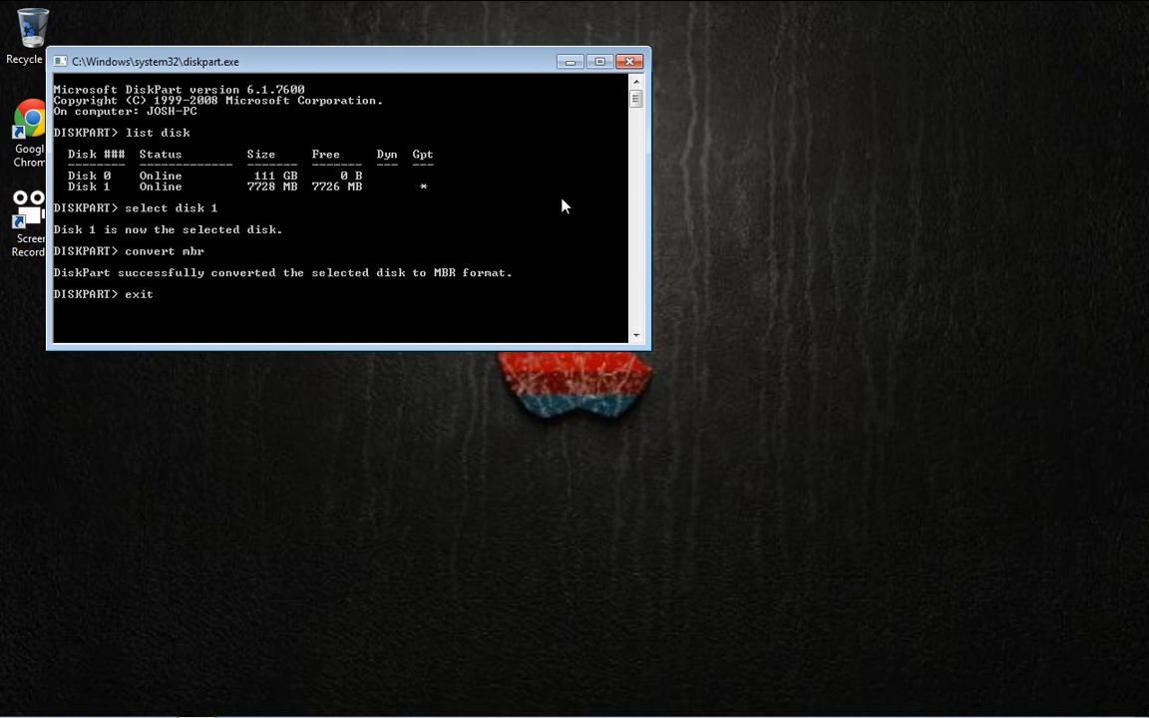